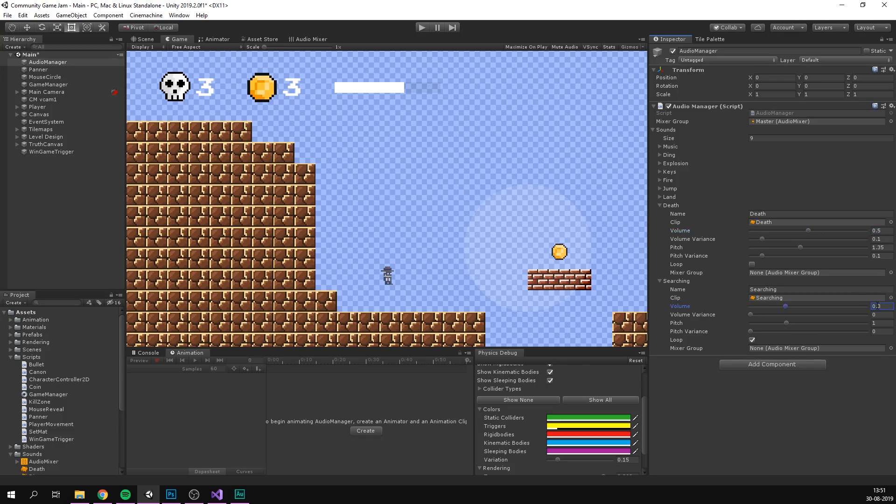
Switch to Unity to give AudioManager a looping 'Searching' sound at 0.3 volume, with Searching.wav open in Audition
left_click(240, 494)
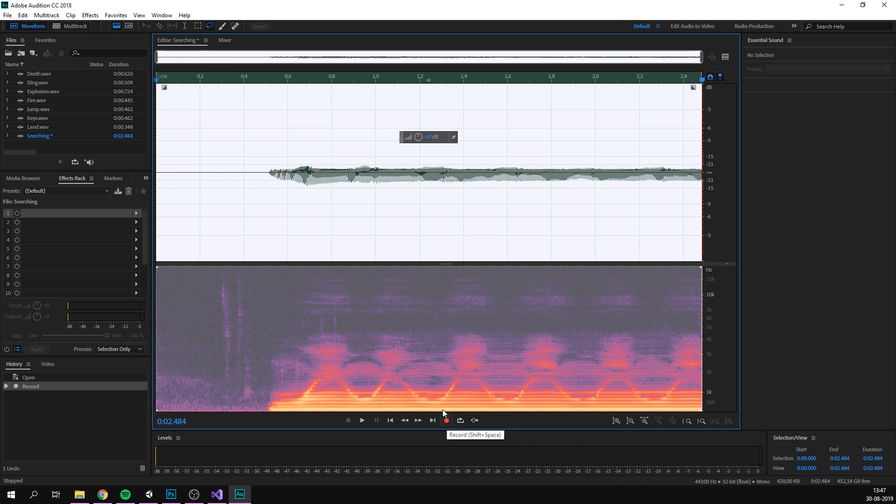
left_click(147, 494)
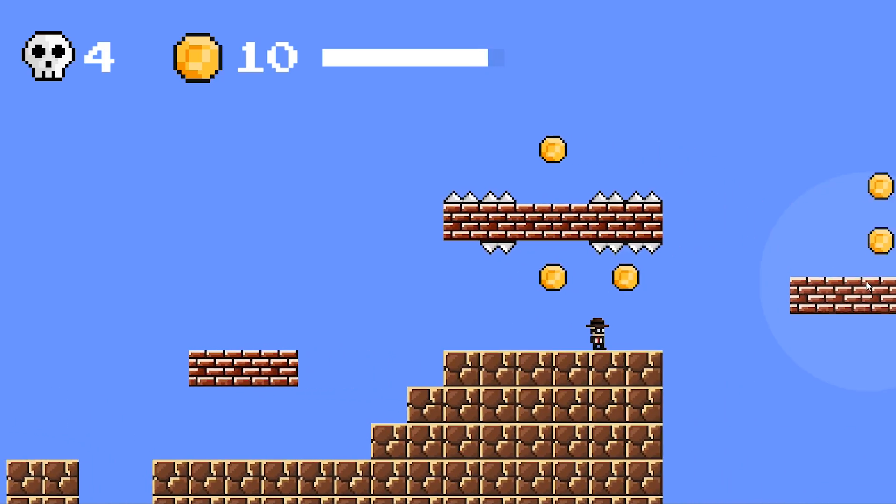
Move the player right past spiked platforms and coins in fullscreen play
key("Right")
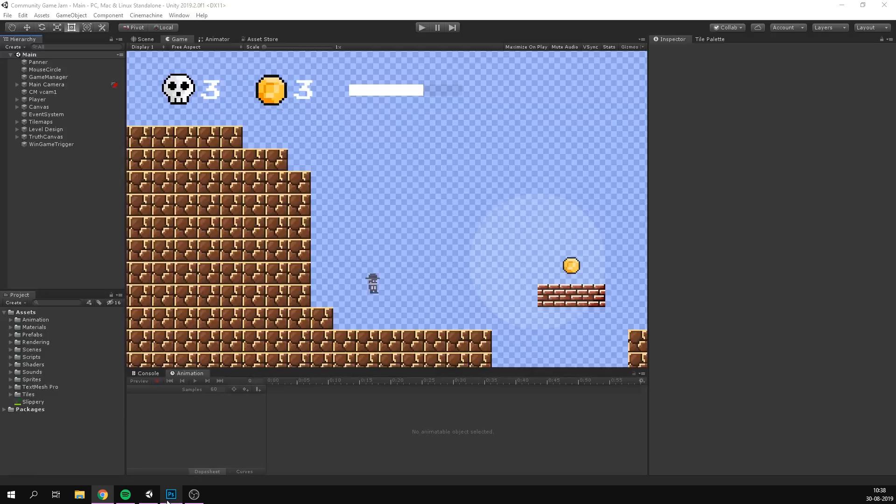
Duplicate Tiles_0 in the Bullet_Block prefab beside the first tile, then play the Main scene
left_click(170, 494)
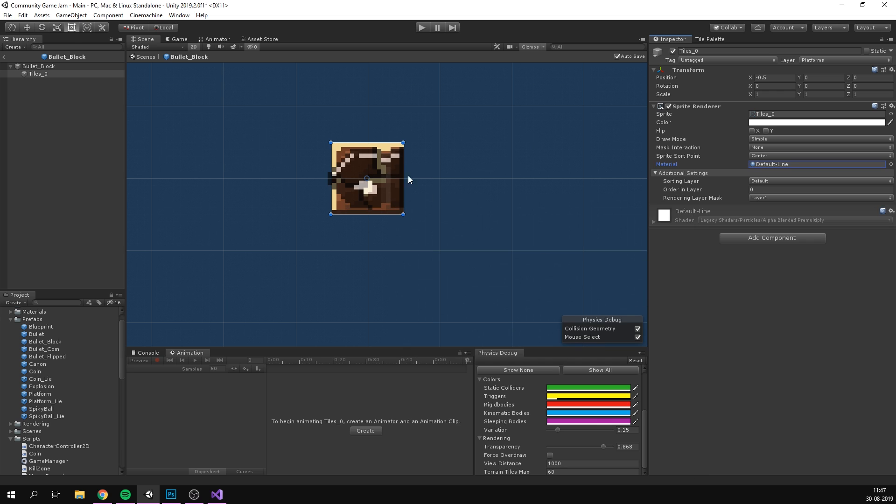
key("ctrl+d")
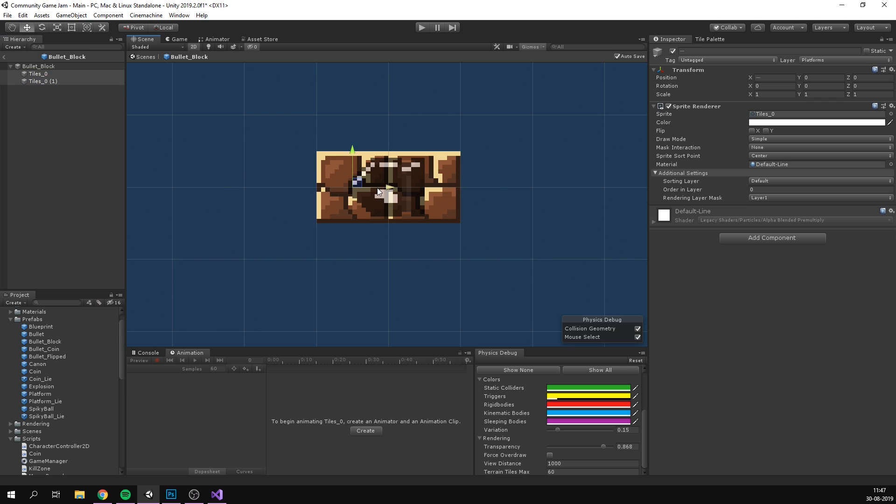
left_click(422, 27)
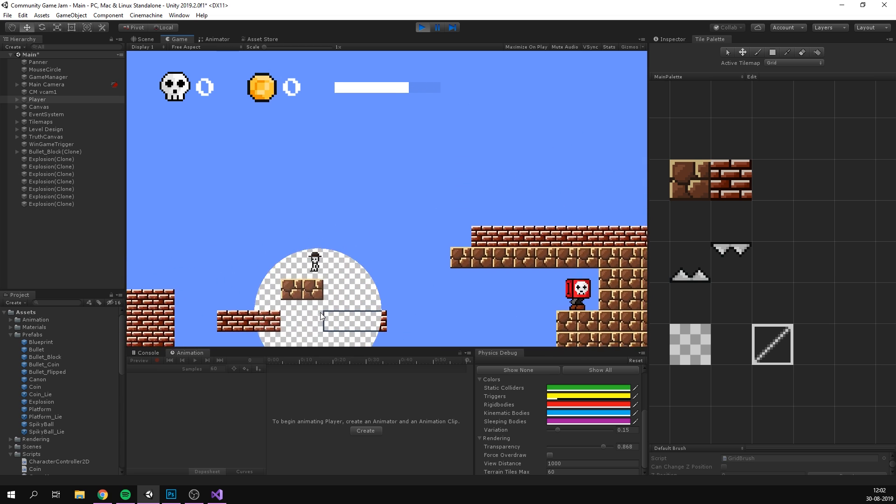